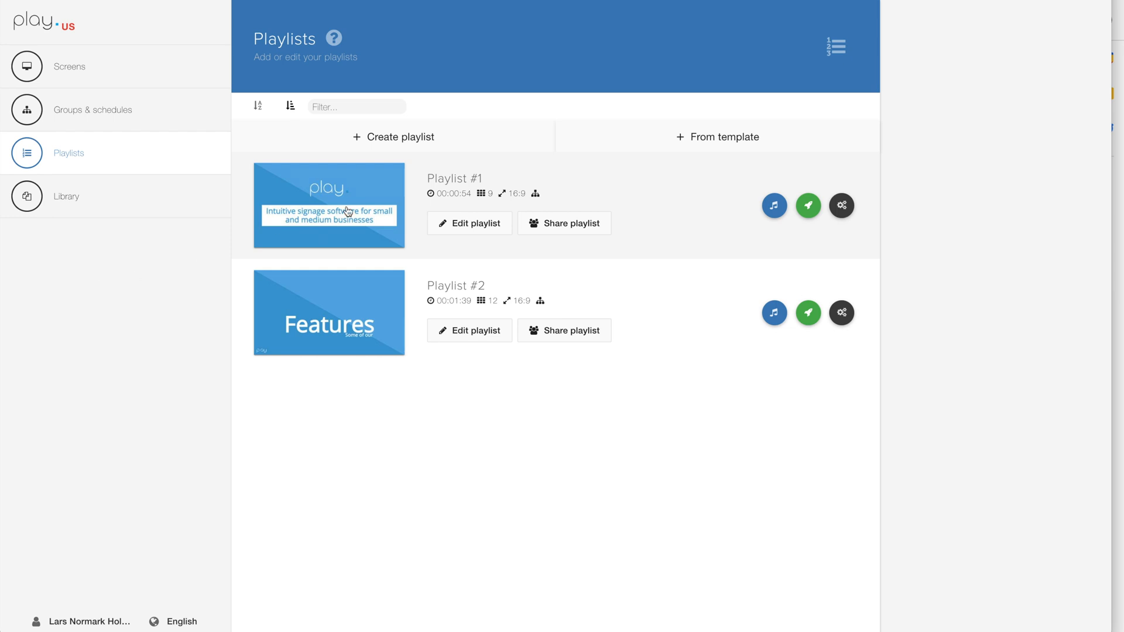
pyautogui.moveTo(376, 196)
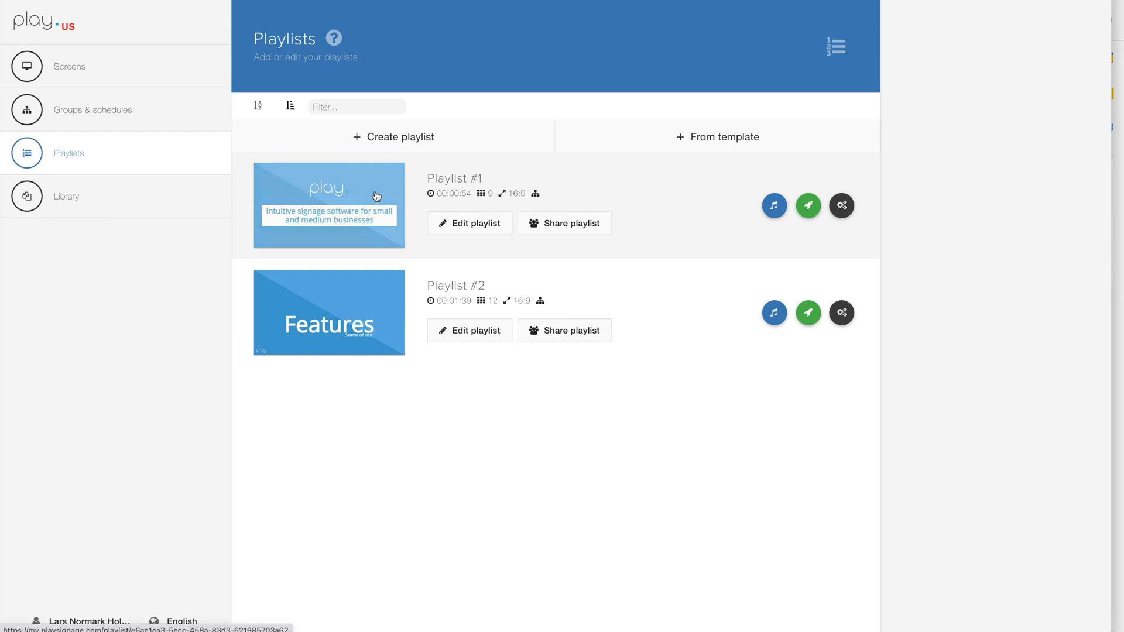
# Open Playlist #1 in the slide editor with blank slide 10 on the canvas
pyautogui.click(468, 223)
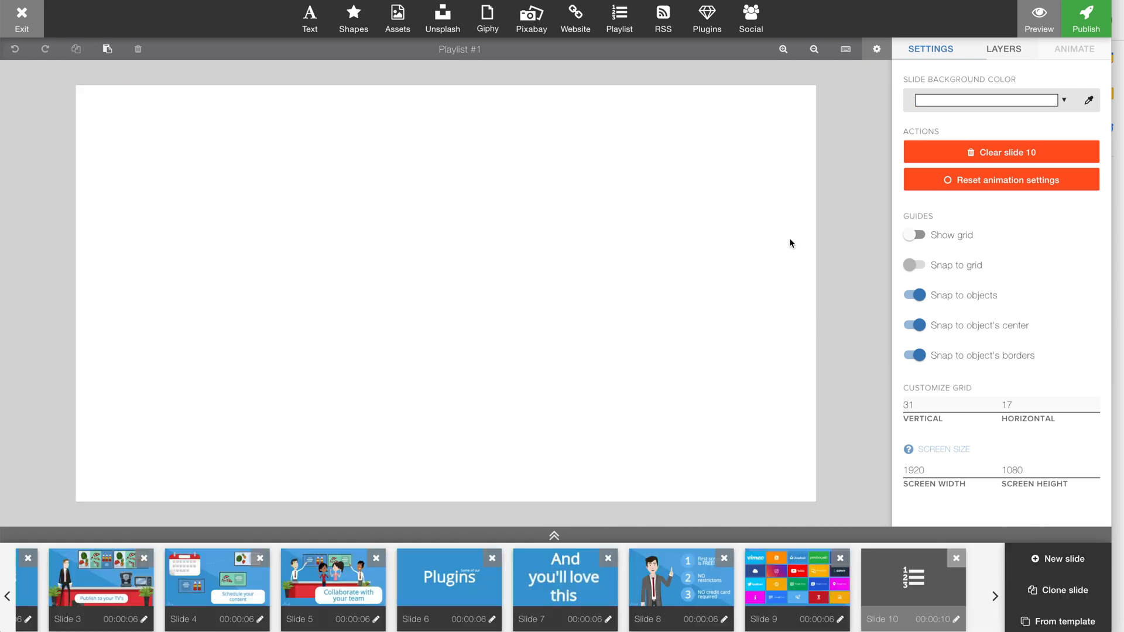
# Insert the Date/Time plugin onto slide 10, showing Sep 29, 2021 23:59
pyautogui.click(706, 17)
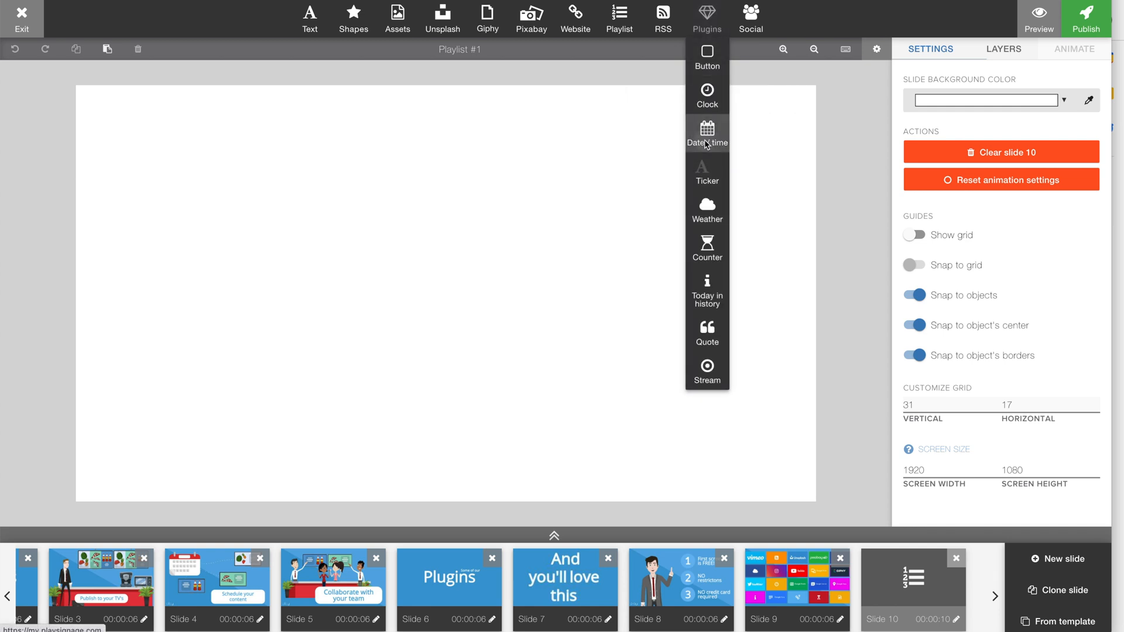
pyautogui.click(707, 132)
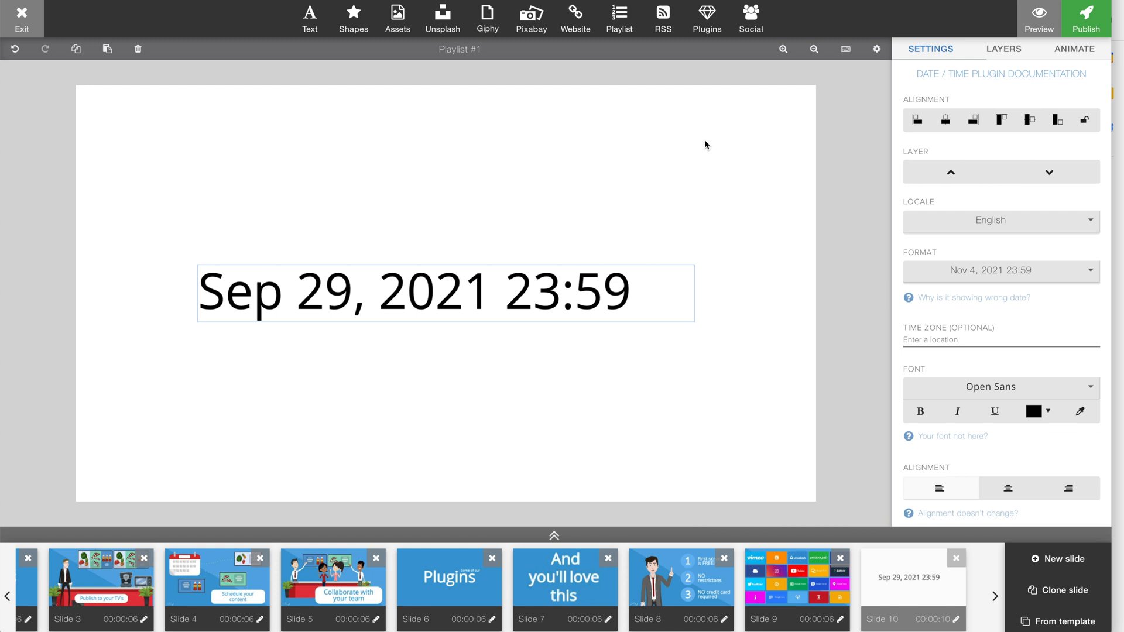
pyautogui.moveTo(882, 106)
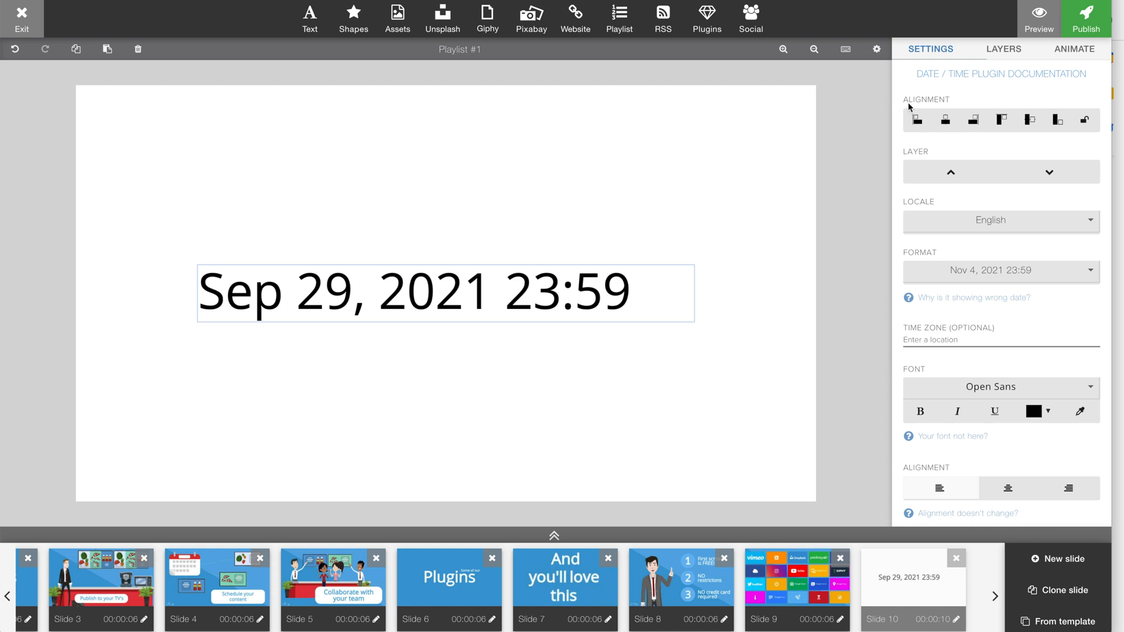
pyautogui.moveTo(911, 165)
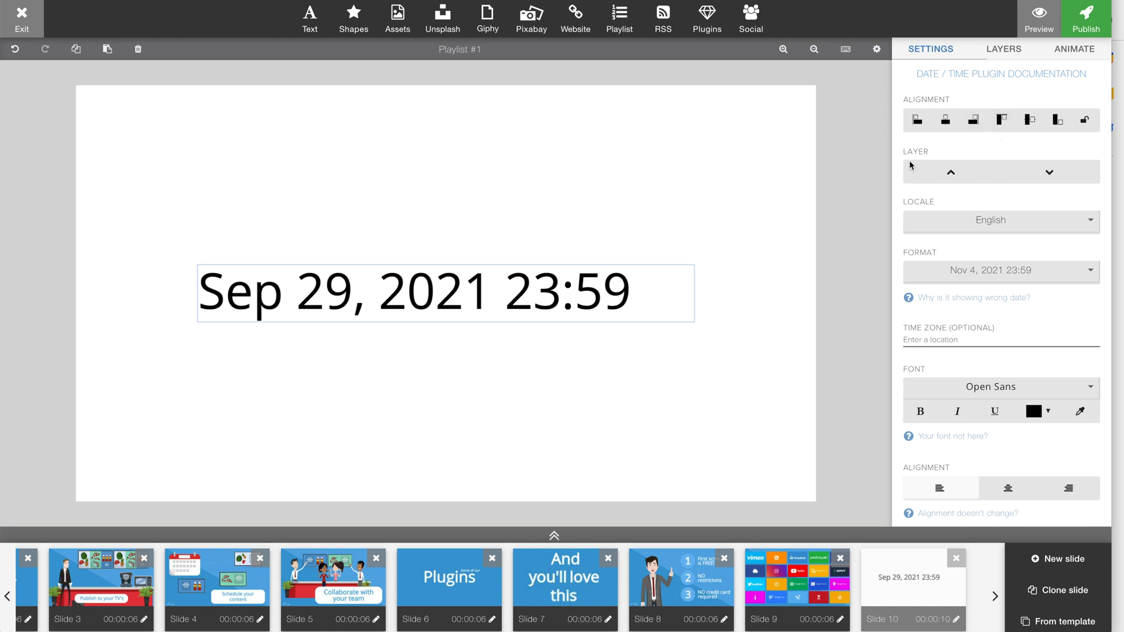
pyautogui.moveTo(968, 188)
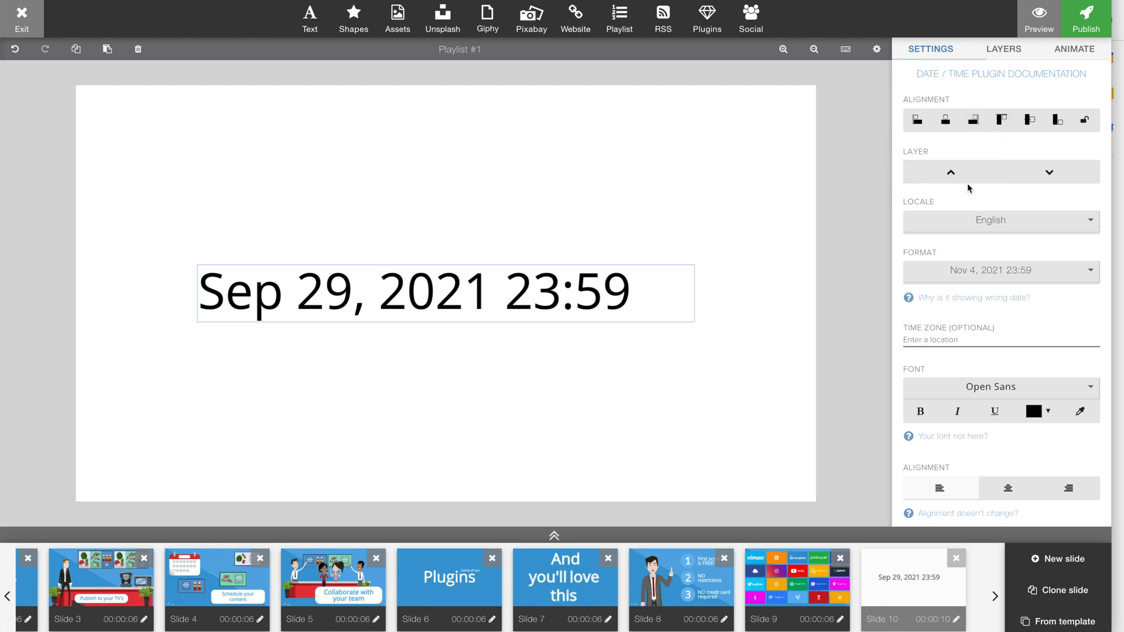
pyautogui.moveTo(963, 253)
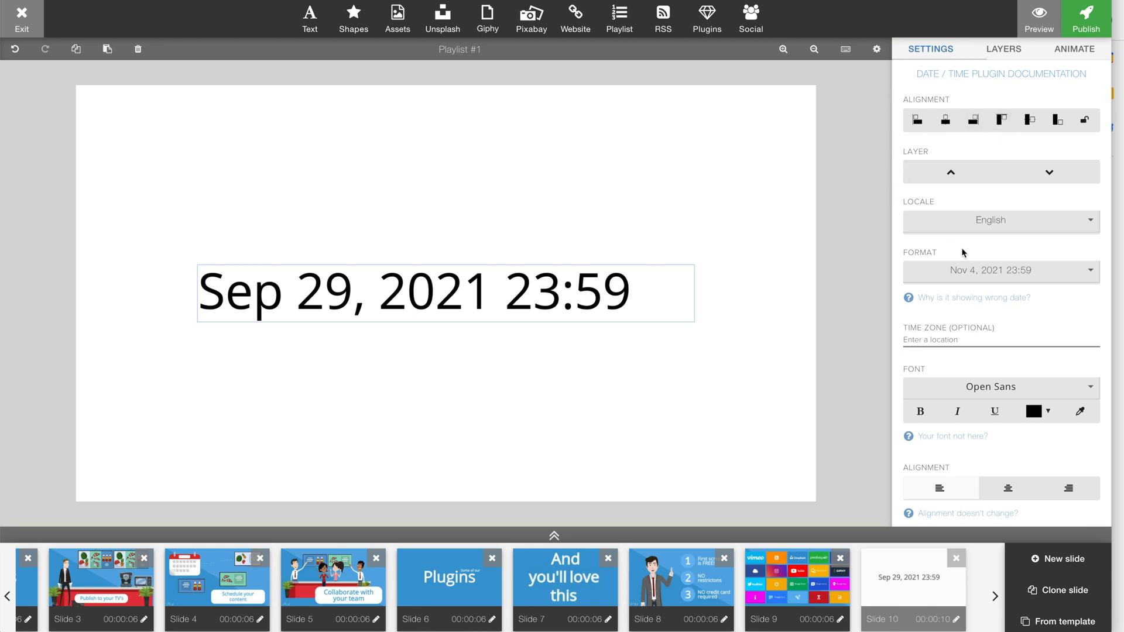
pyautogui.moveTo(975, 244)
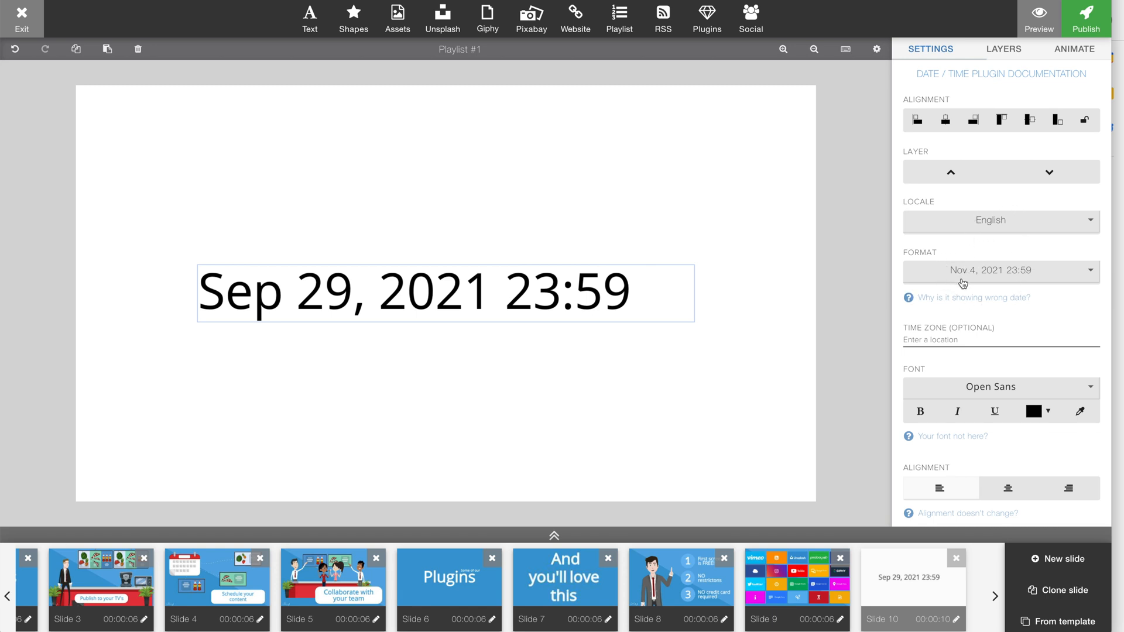
pyautogui.moveTo(975, 332)
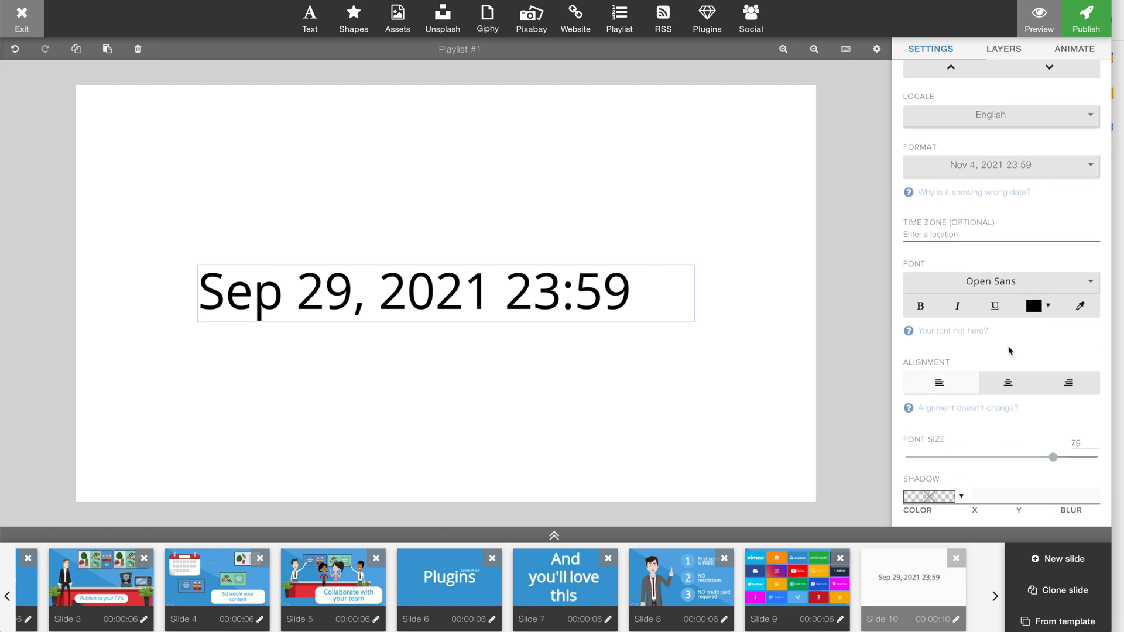
# Scroll the Date/Time settings panel to reach the font size and position options
pyautogui.scroll(-3)
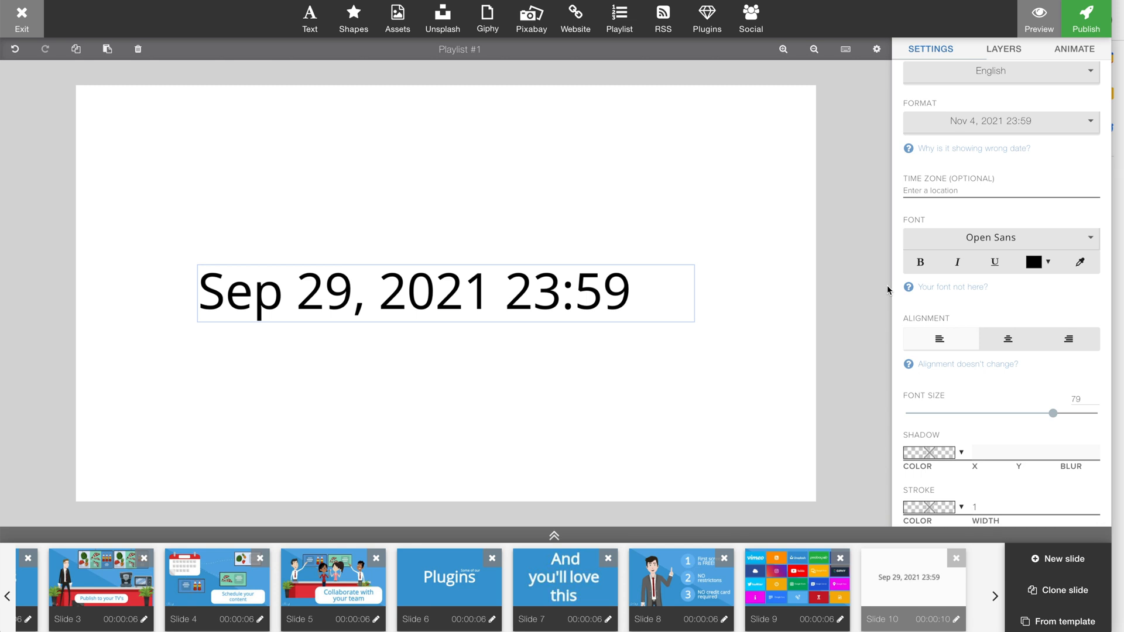
pyautogui.moveTo(893, 199)
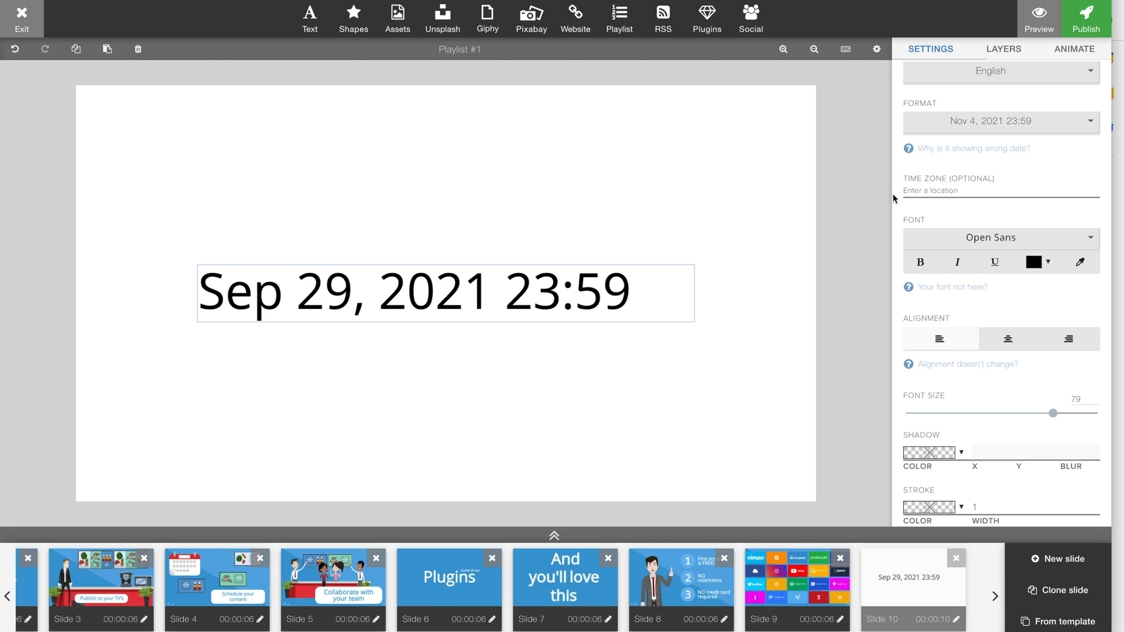
pyautogui.moveTo(1023, 292)
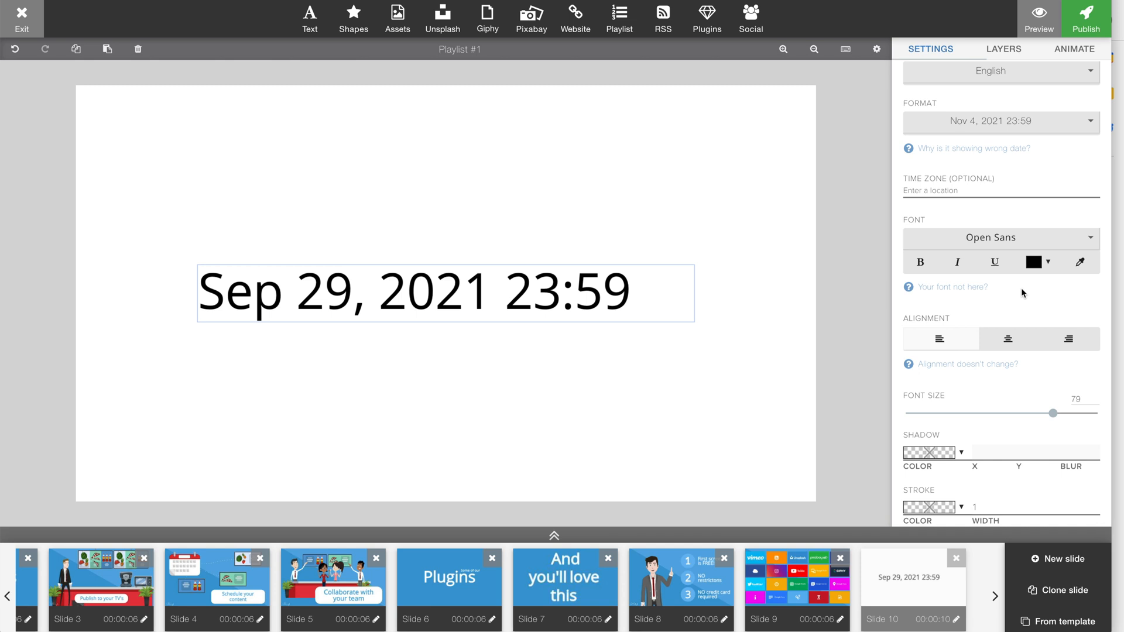
pyautogui.moveTo(940, 338)
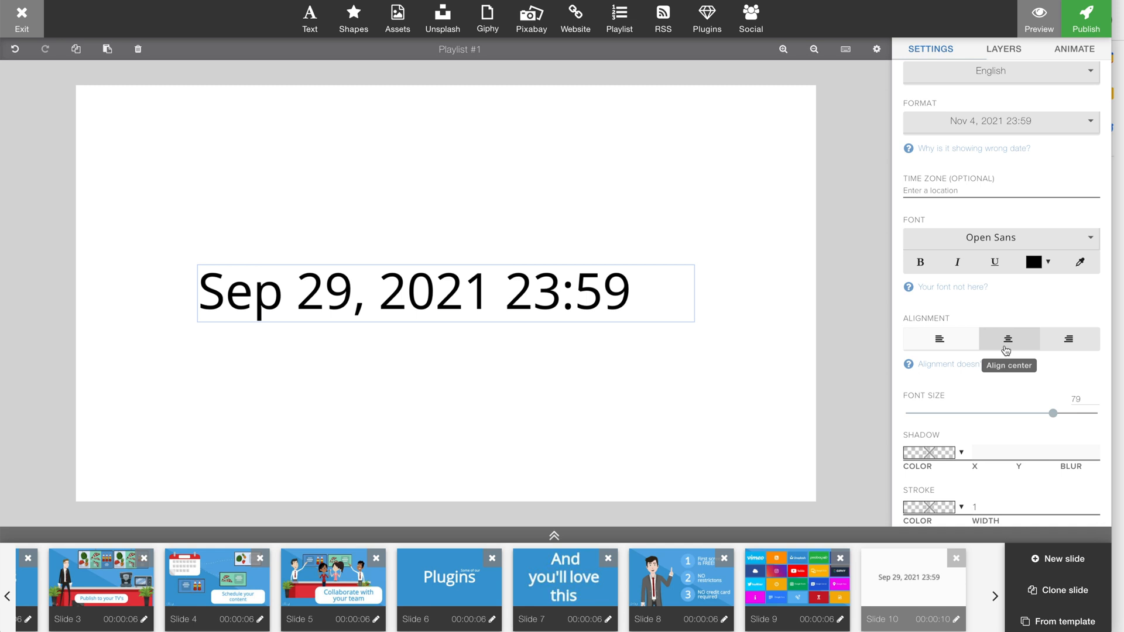
pyautogui.moveTo(988, 406)
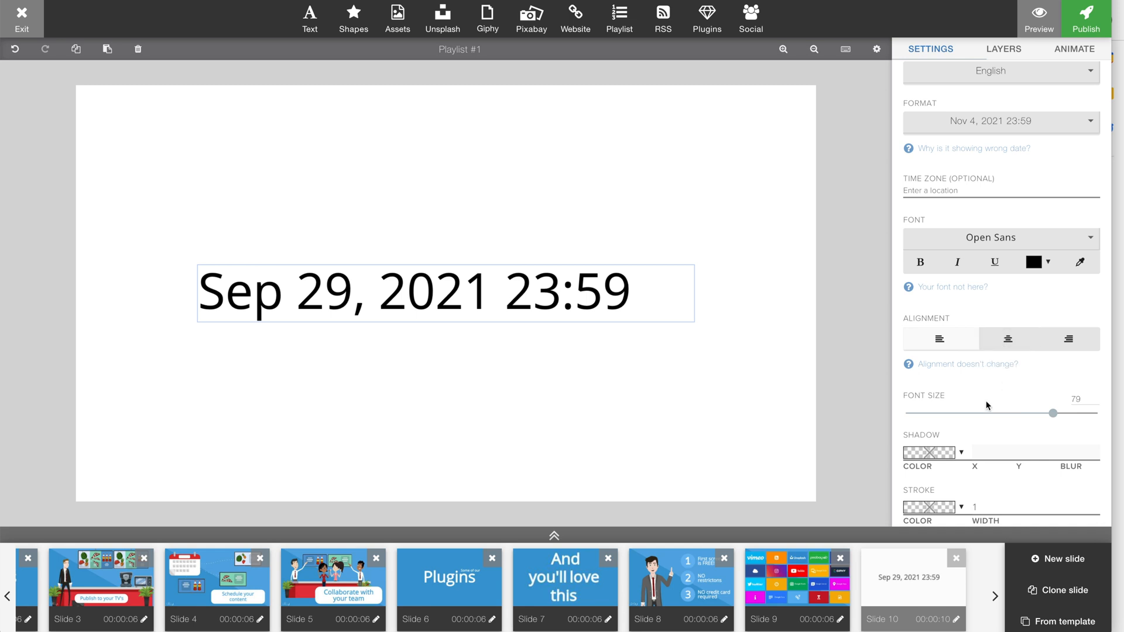
pyautogui.moveTo(992, 408)
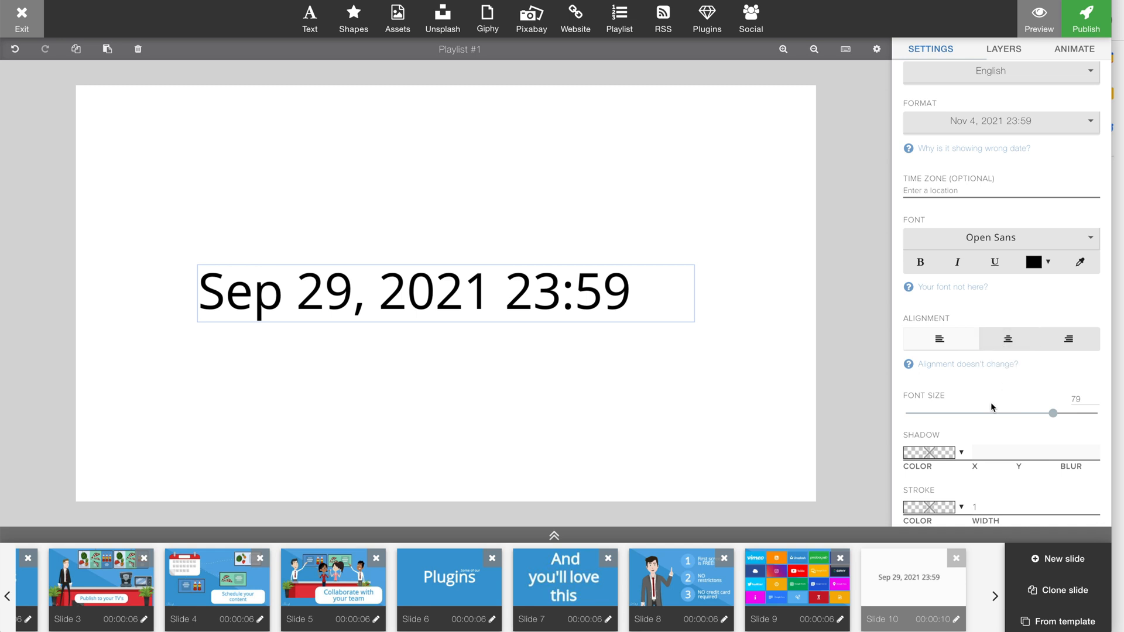
pyautogui.moveTo(622, 443)
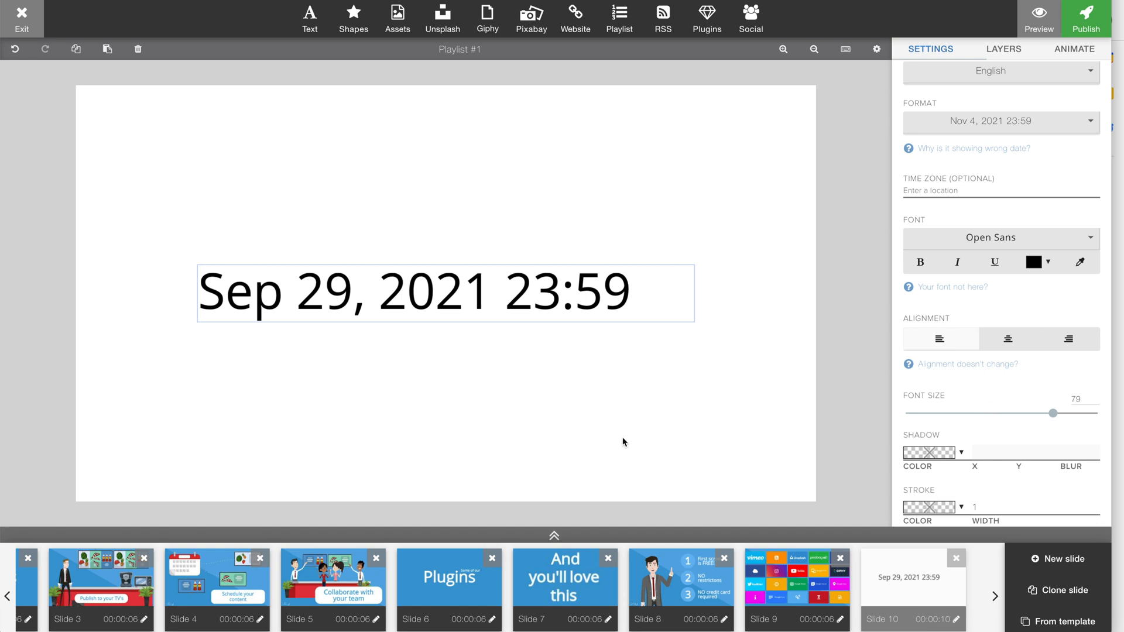
pyautogui.moveTo(621, 433)
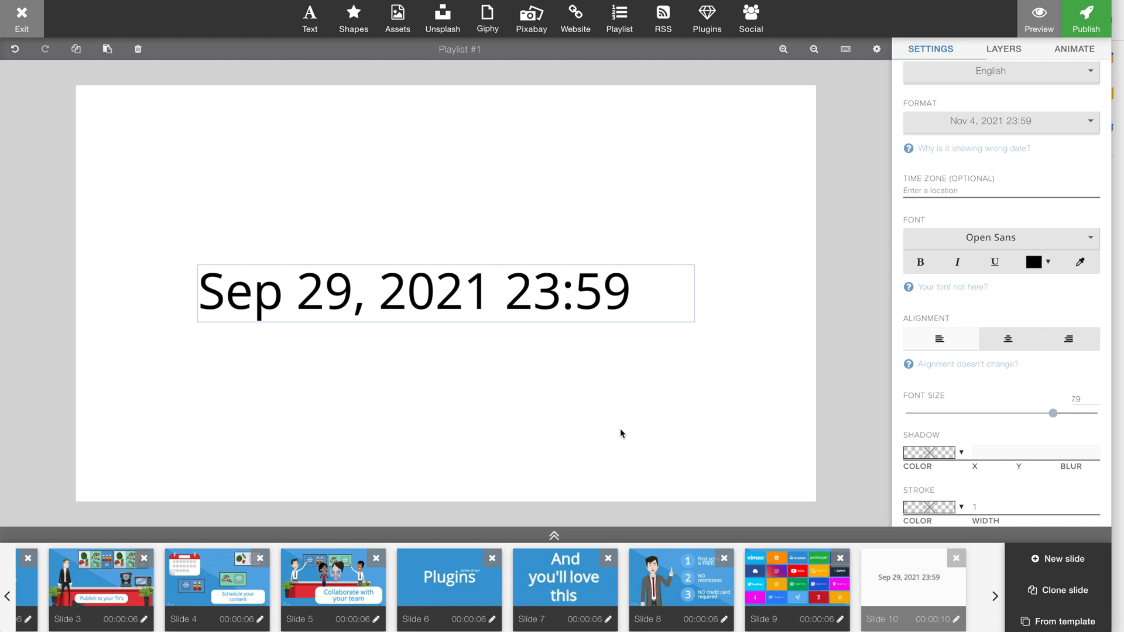
pyautogui.moveTo(615, 429)
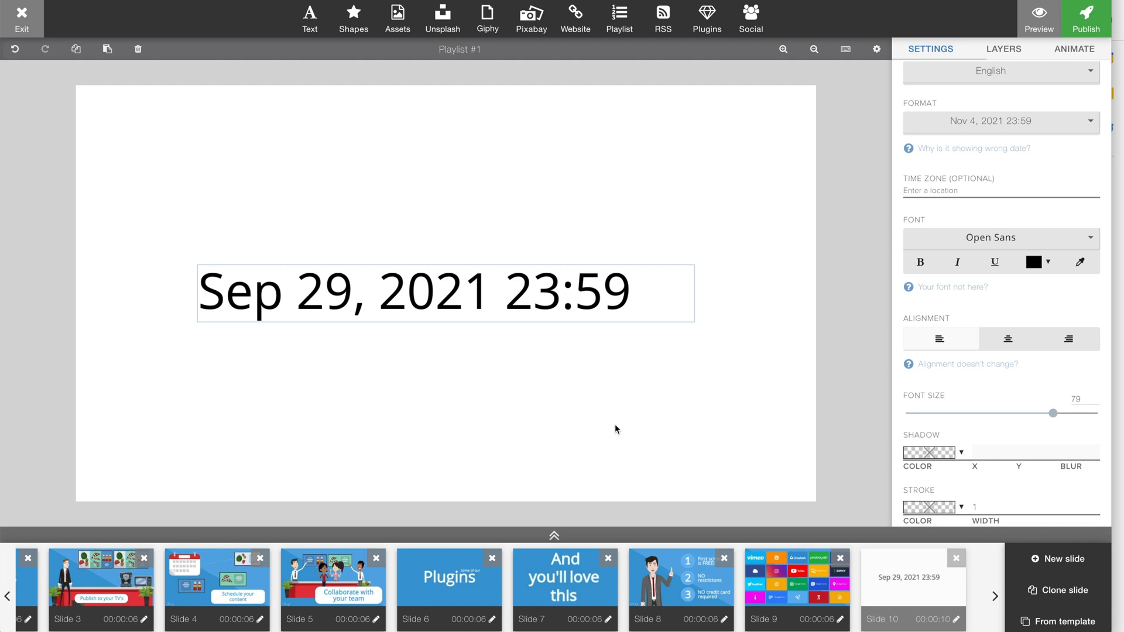
pyautogui.moveTo(511, 340)
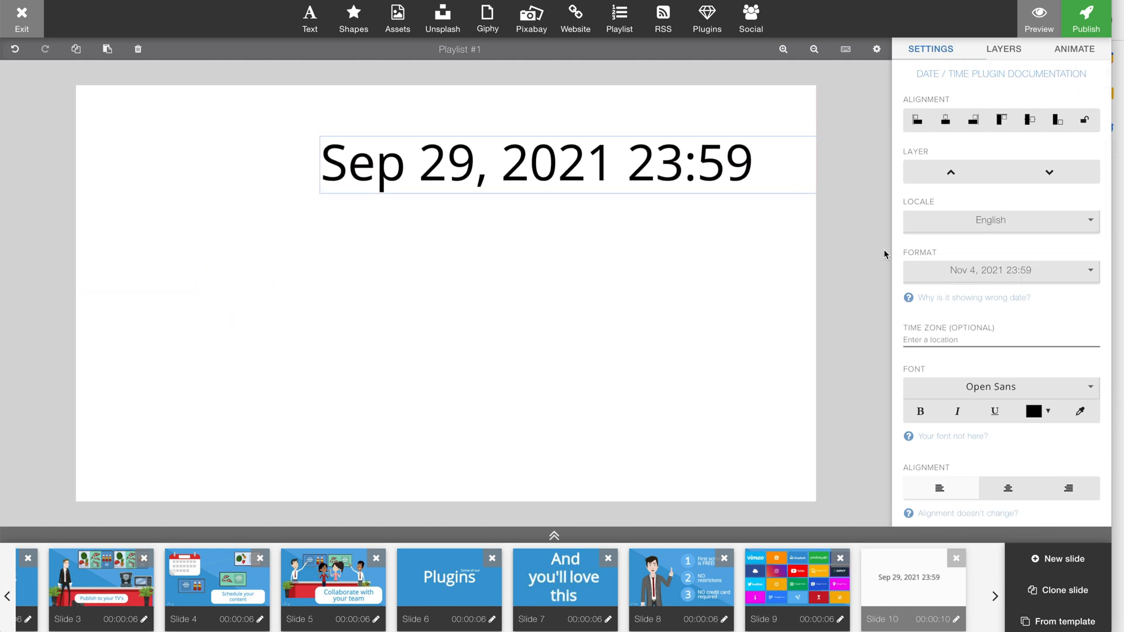
# Switch the element to the date-only format 'Sep 29, 2021' and move it to the top right
pyautogui.click(1000, 270)
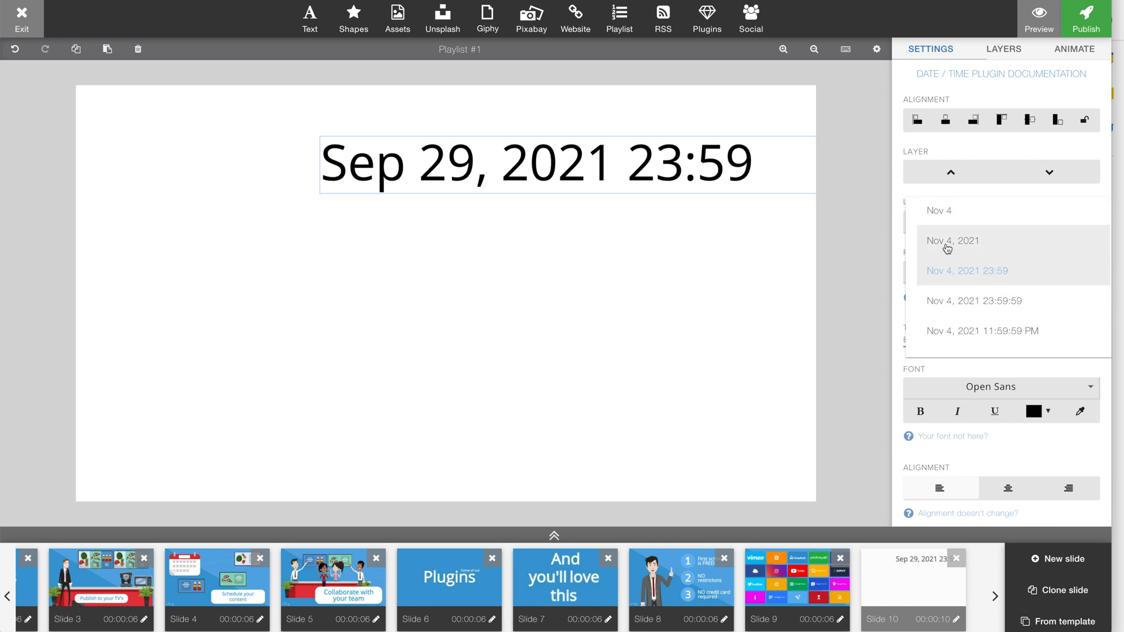
pyautogui.click(951, 240)
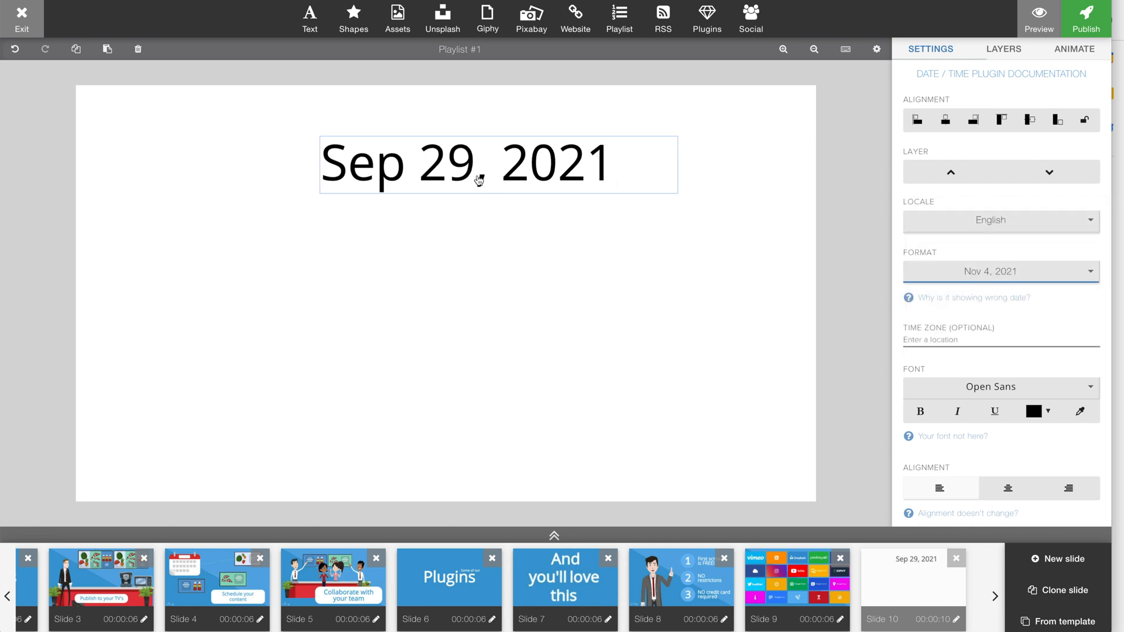
pyautogui.moveTo(477, 179); pyautogui.dragTo(591, 143)
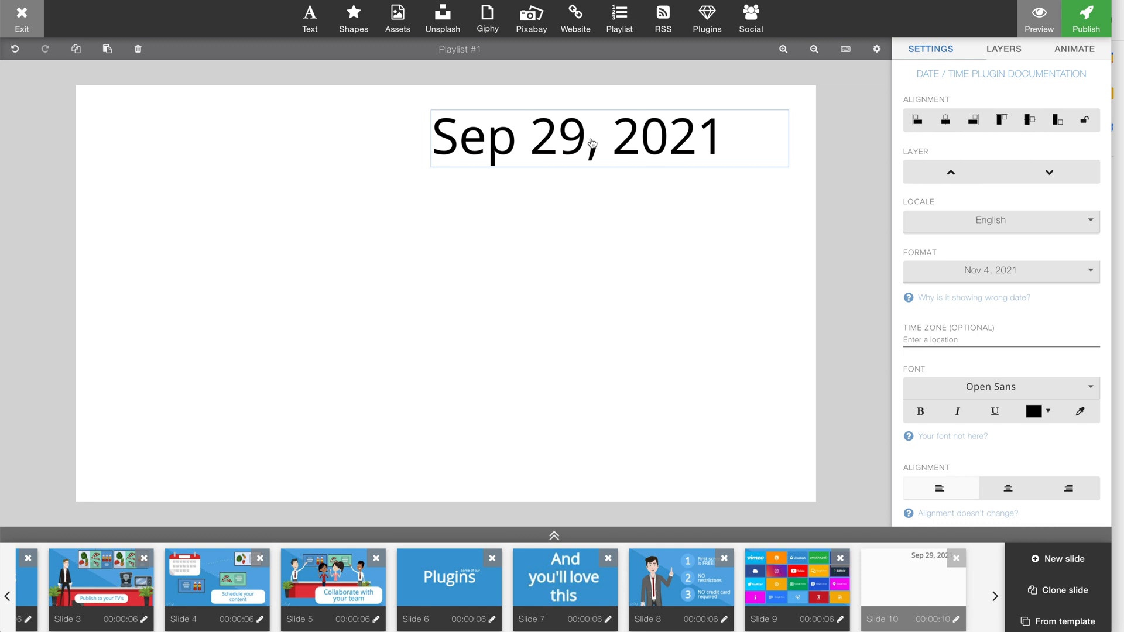
pyautogui.moveTo(891, 418)
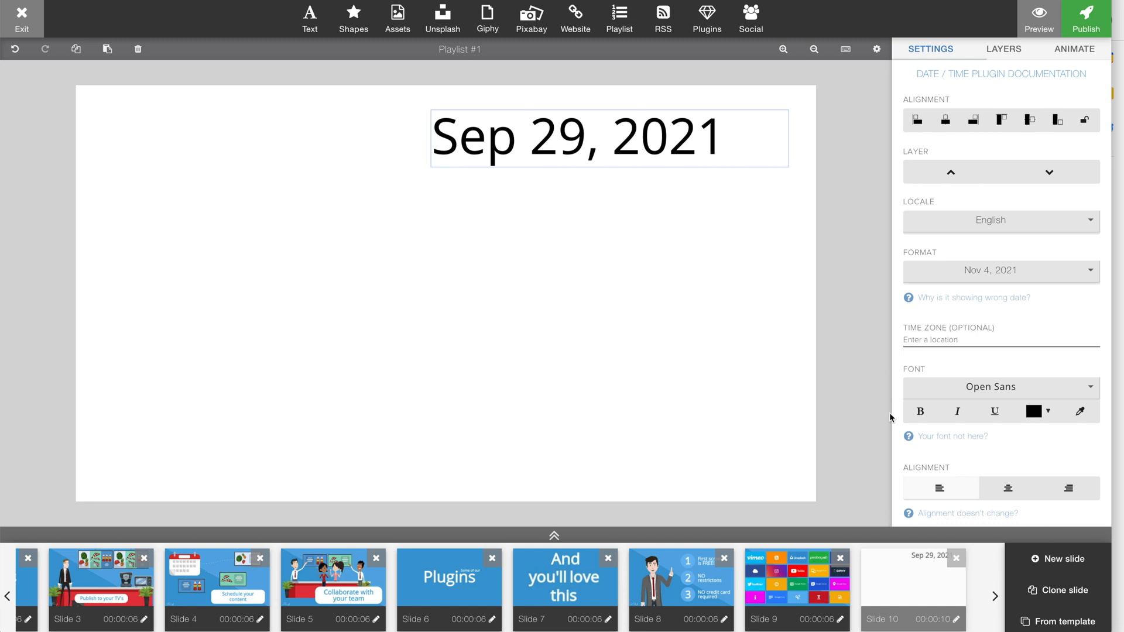
# Style the date in bold Exo 2 with dark grey text and adjust the size slider
pyautogui.click(999, 388)
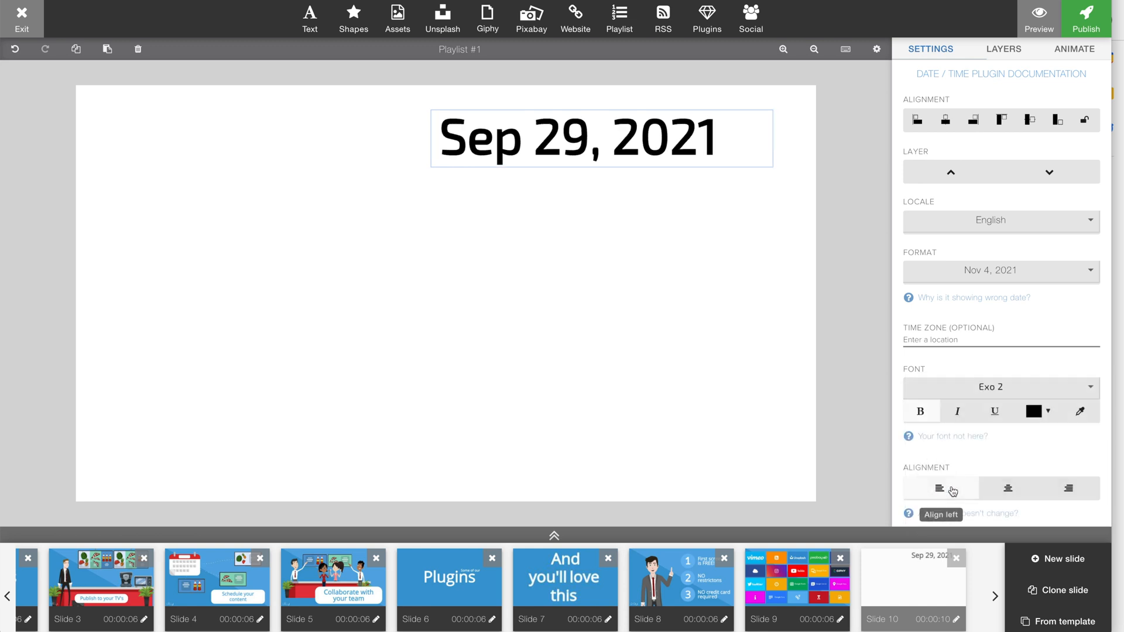
pyautogui.click(1048, 411)
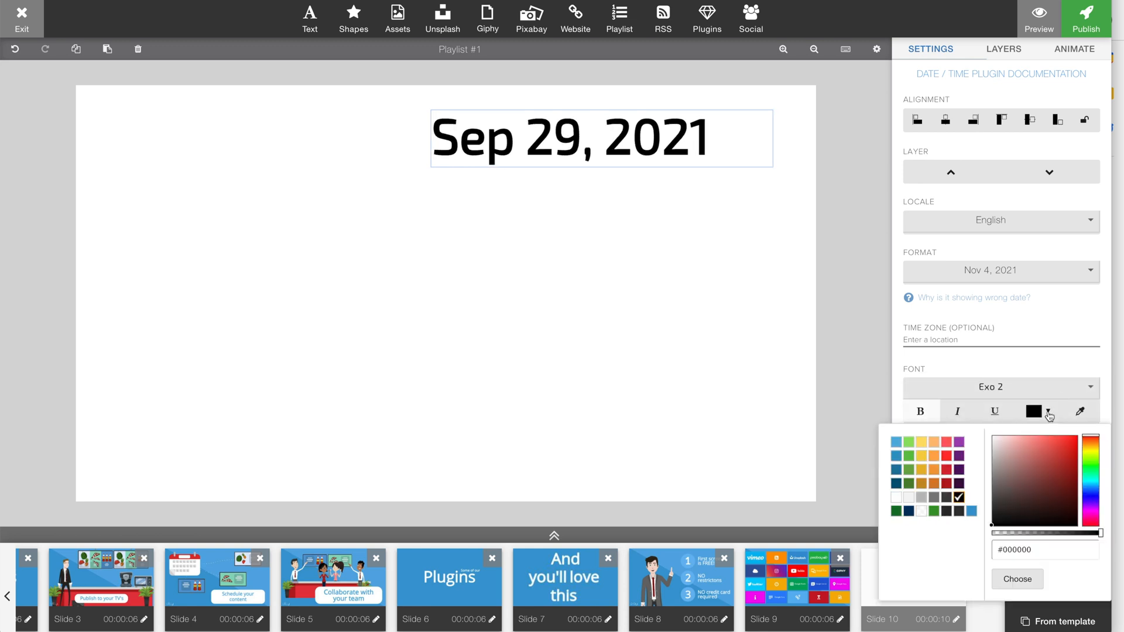
pyautogui.click(946, 498)
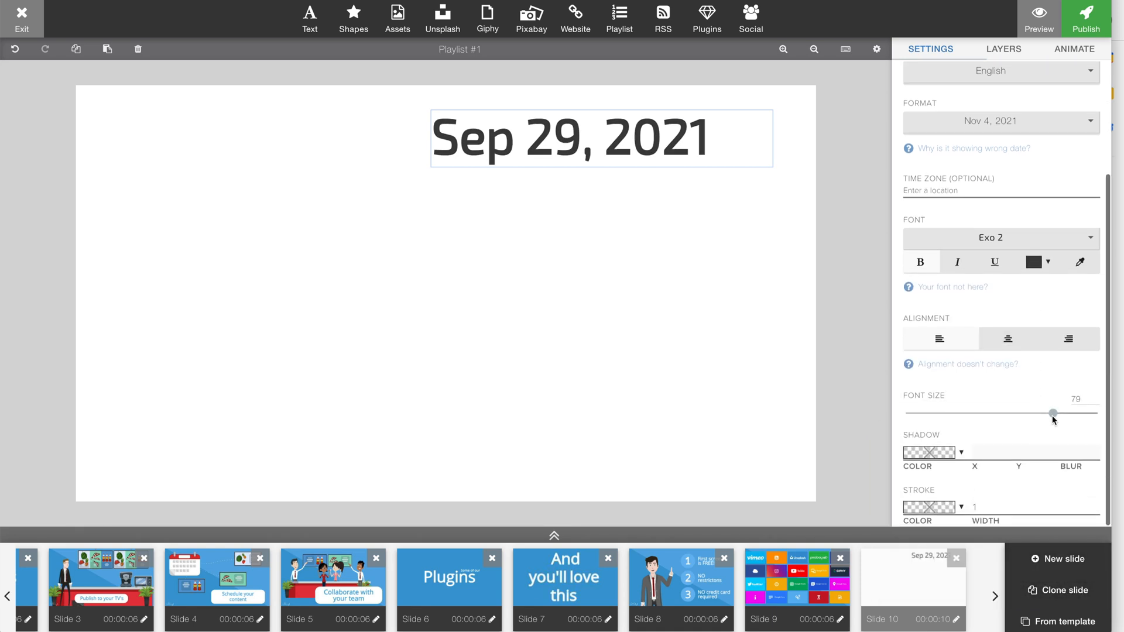
pyautogui.moveTo(1052, 413); pyautogui.dragTo(1087, 413)
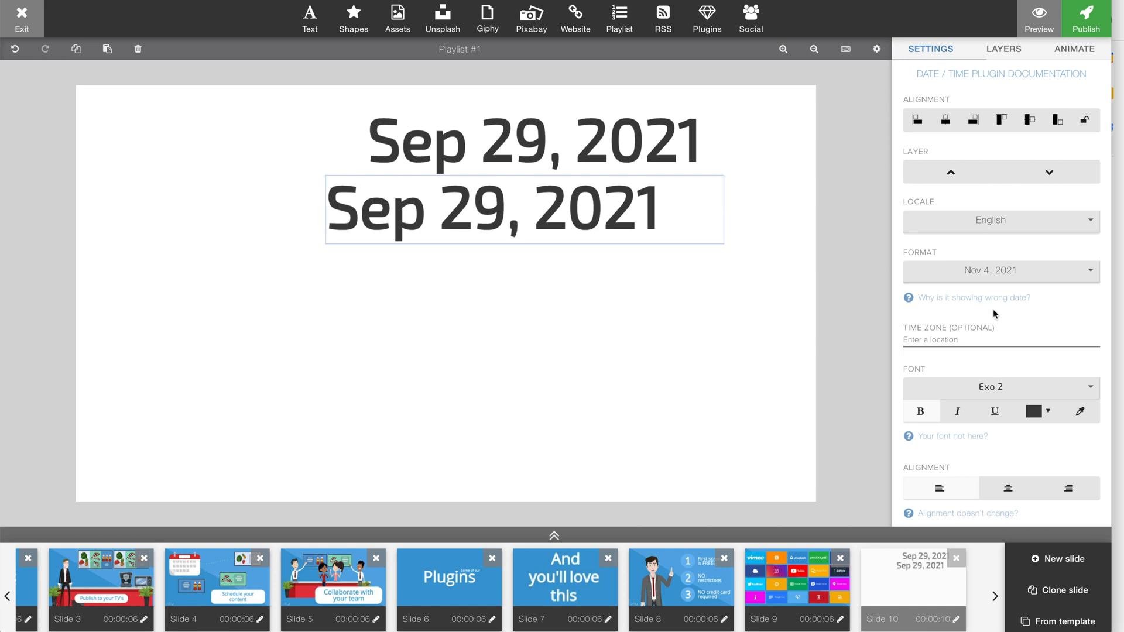
pyautogui.moveTo(994, 313)
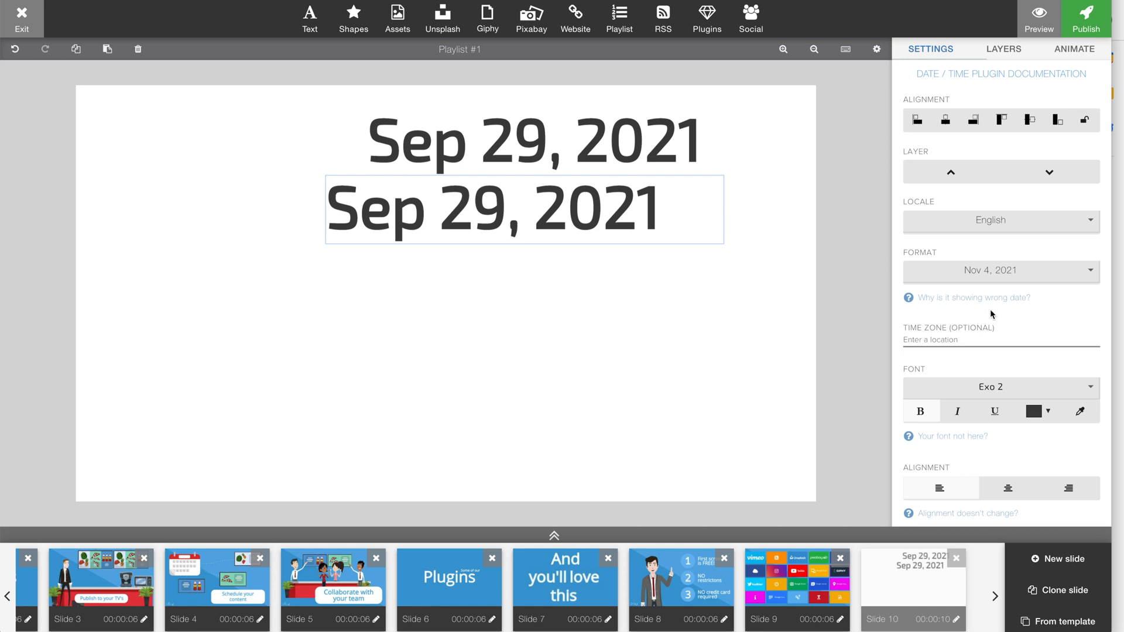
pyautogui.moveTo(994, 315)
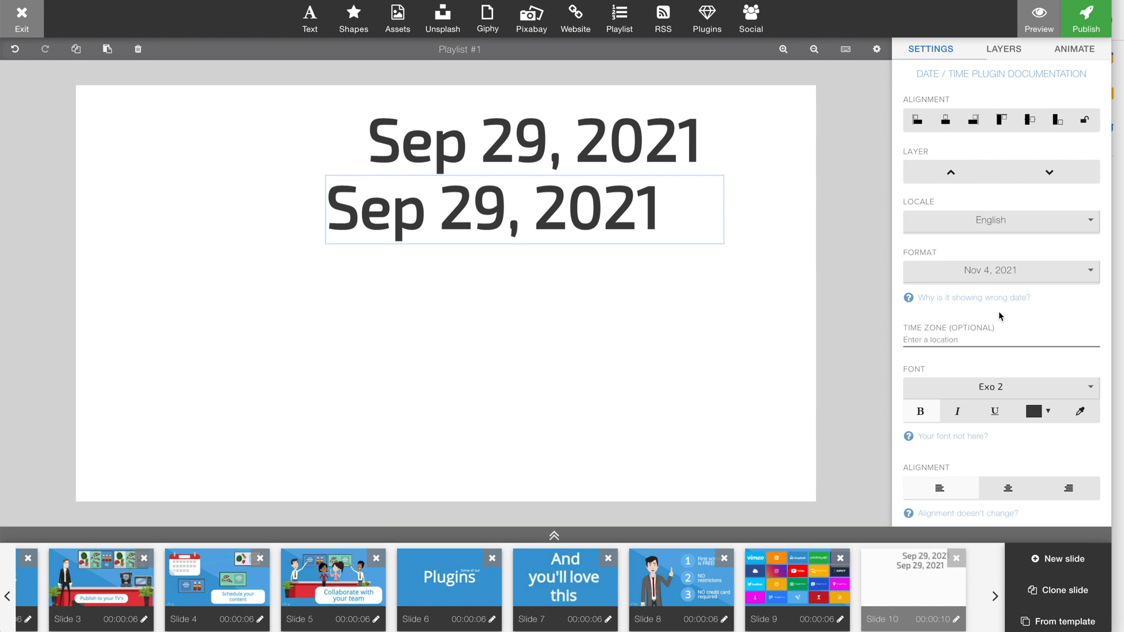
# Set the copied element's format to the time '11:59 PM'
pyautogui.click(999, 271)
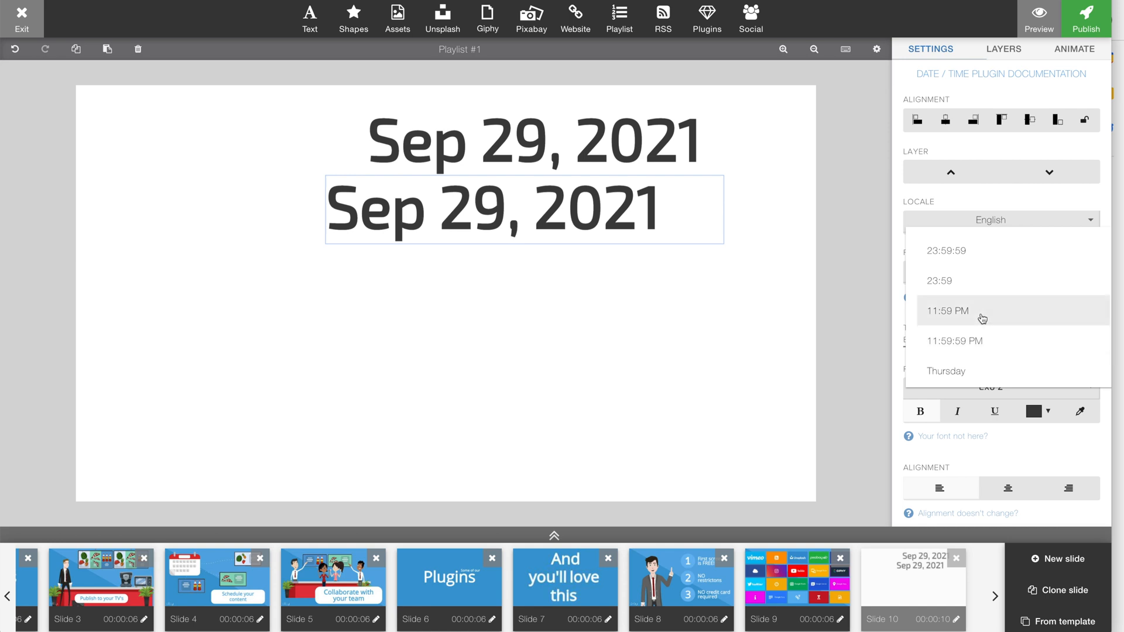
pyautogui.click(947, 310)
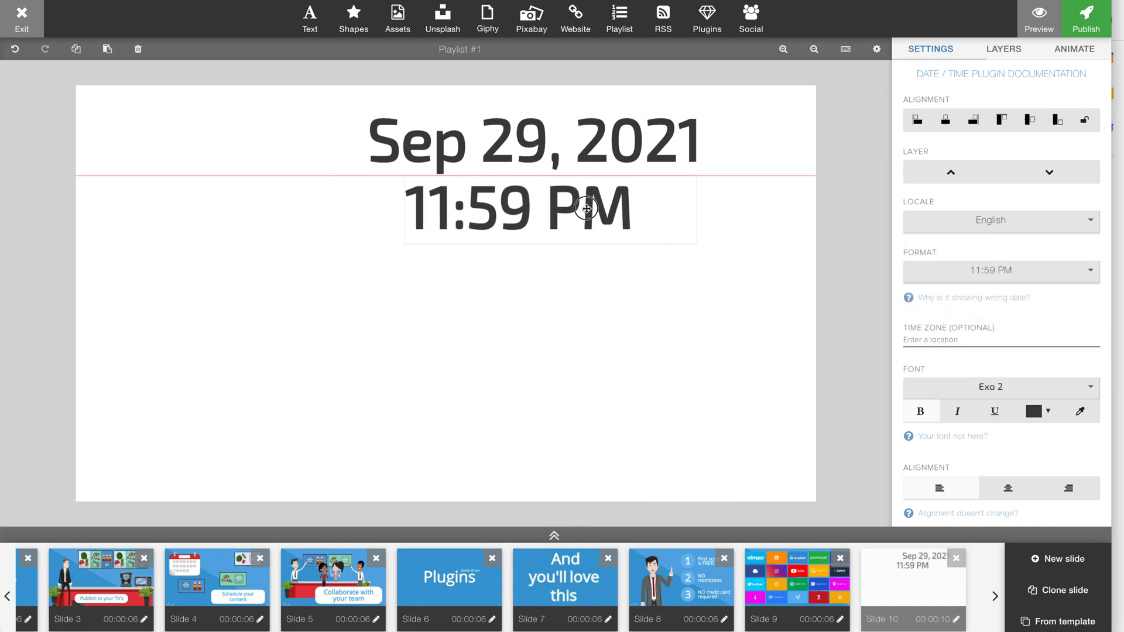